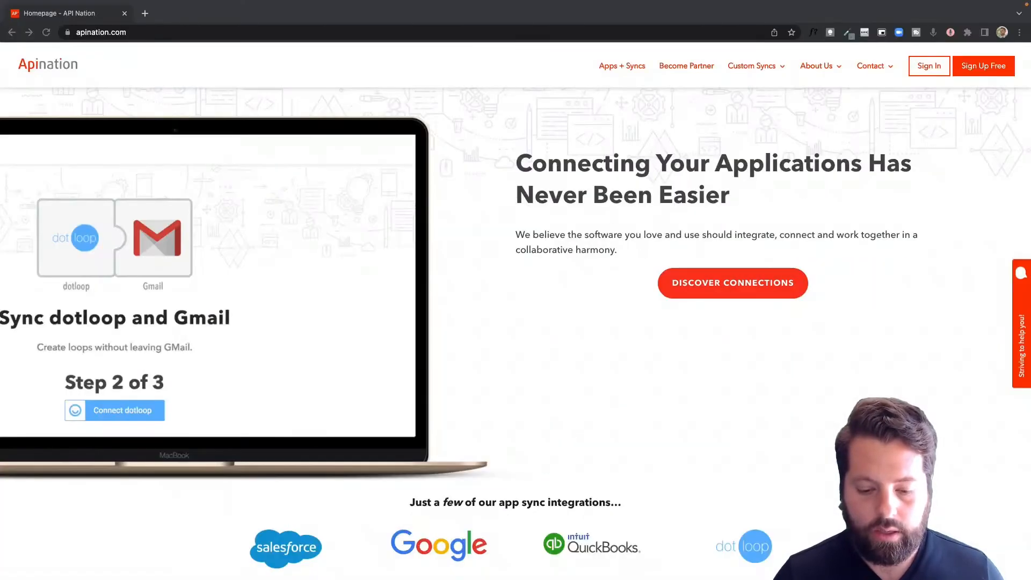
Step: Browse Discover Connections' All Applications grid down to the HighLevel tile
left_click(452, 512)
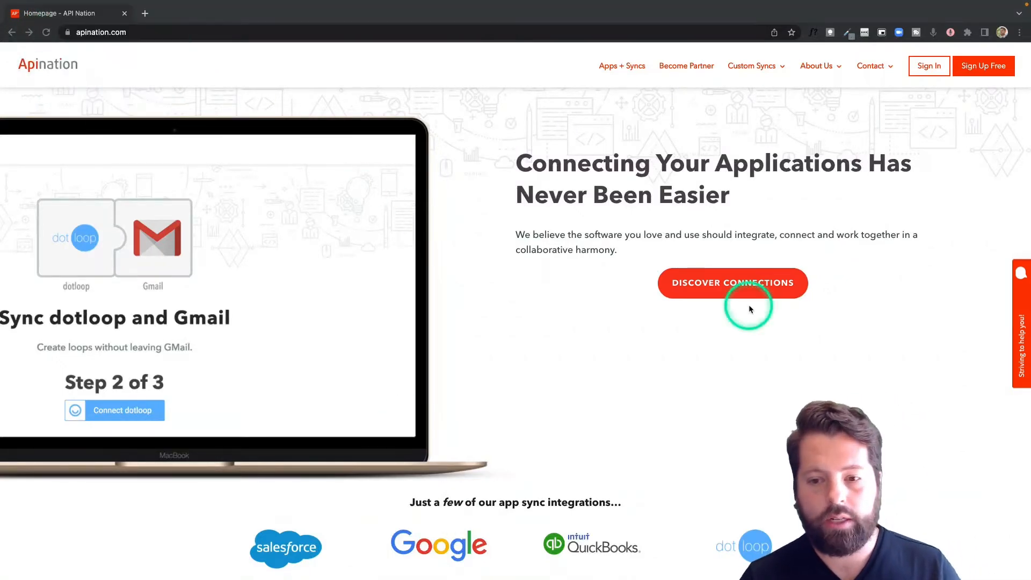
left_click(733, 283)
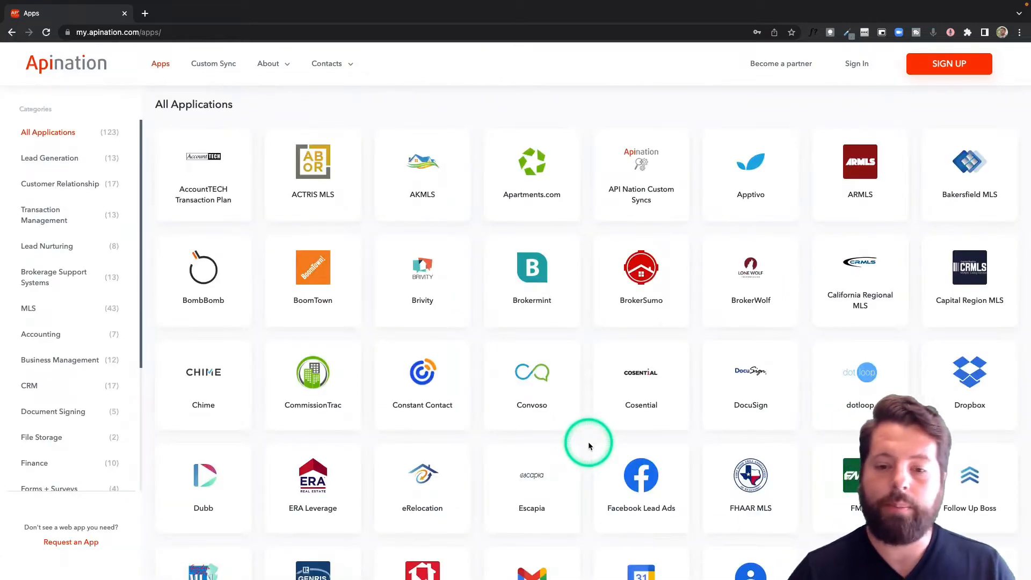
scroll("down", 3)
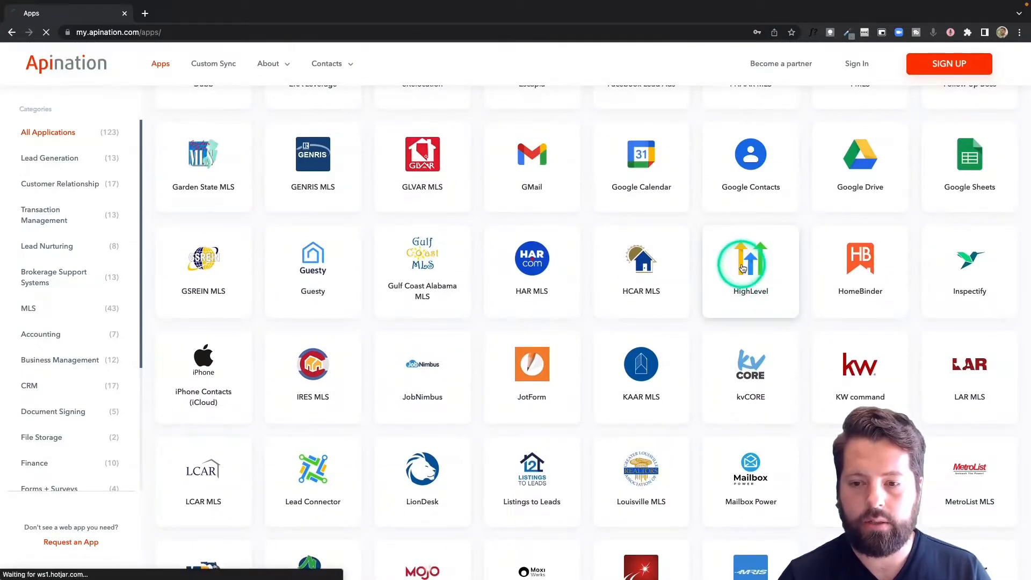
Step: Pair HighLevel with Google Contacts and activate 'HighLevel contacts to Google Contacts people'
left_click(751, 266)
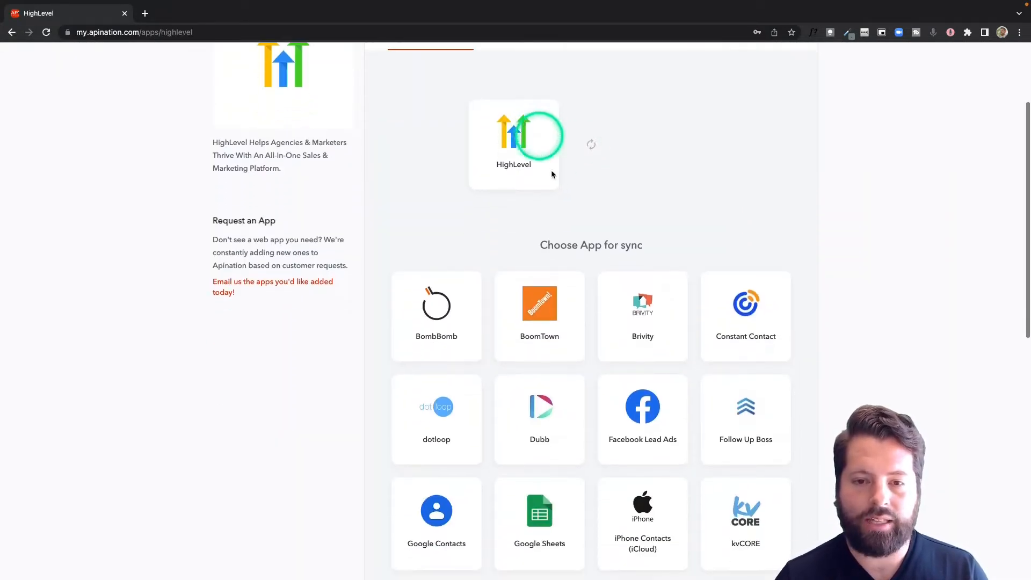
scroll("down", 3)
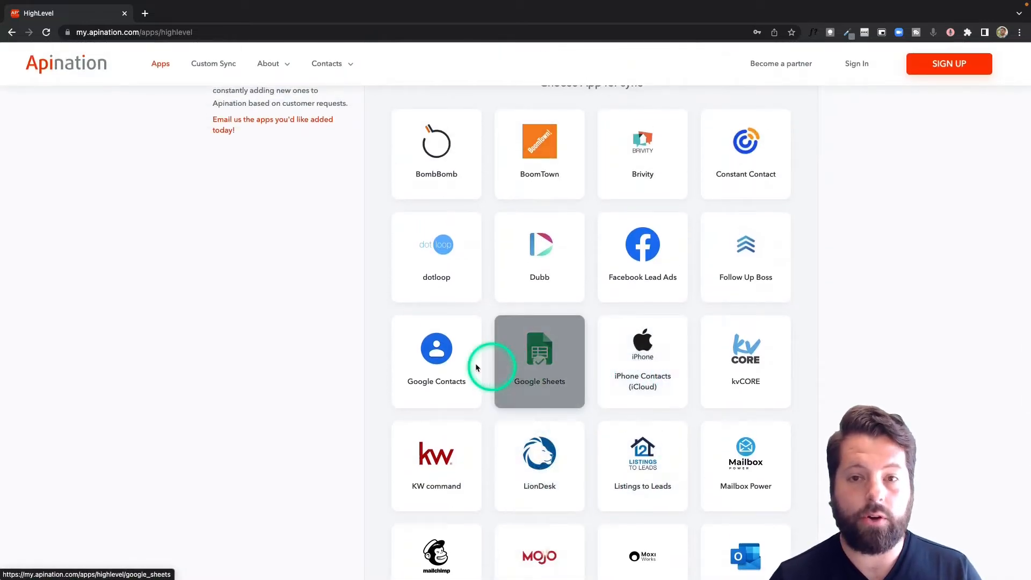
left_click(436, 348)
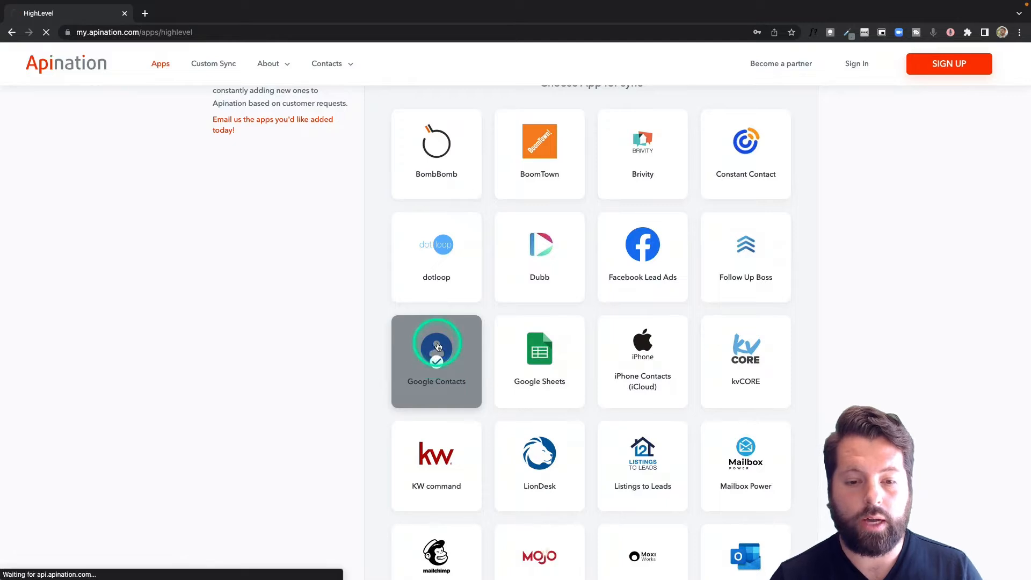
left_click(436, 345)
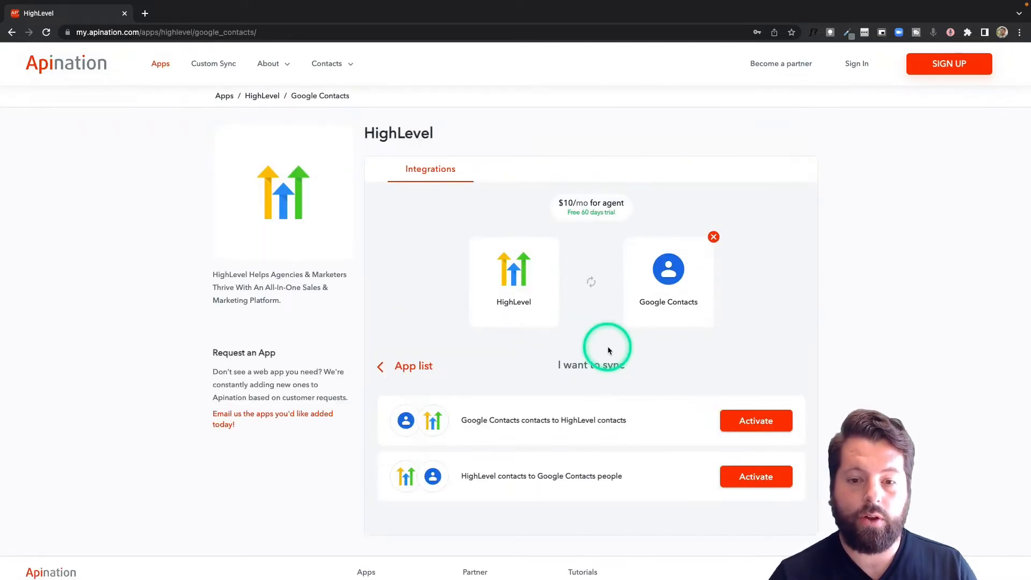
mouse_move(541, 435)
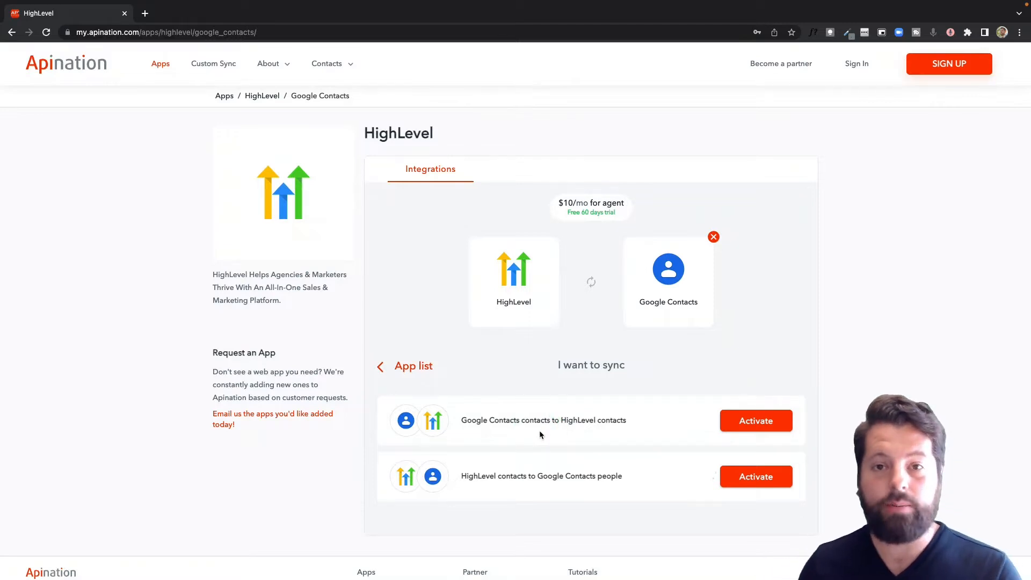
left_click(586, 473)
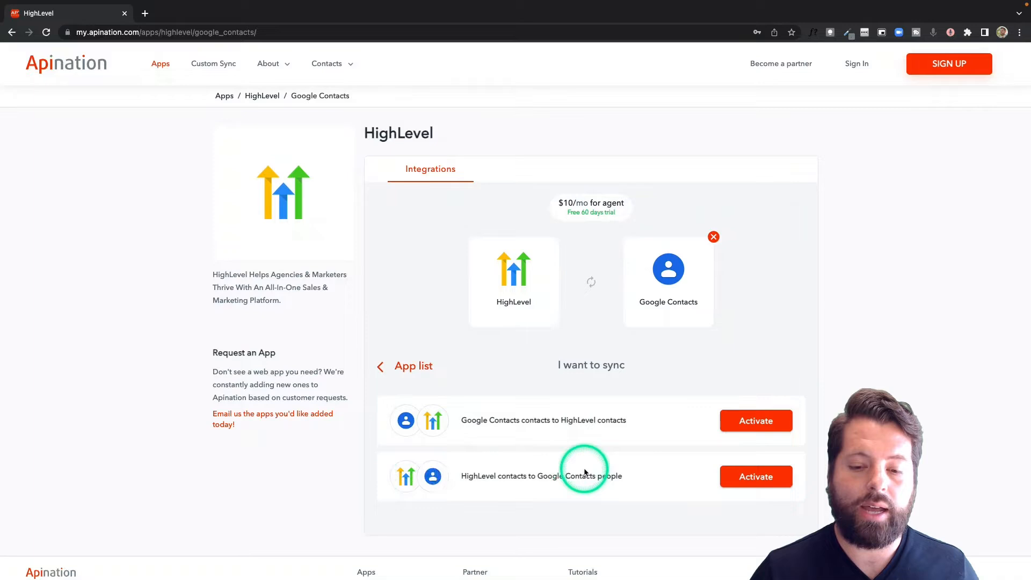
left_click(756, 477)
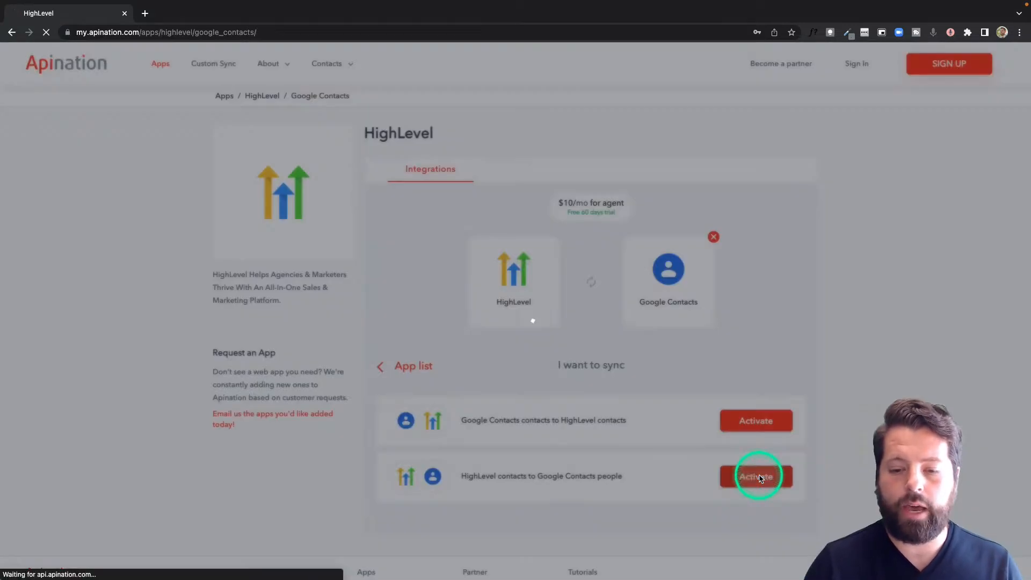
Step: Sign in to API Nation with Google, choosing the Google account
left_click(756, 476)
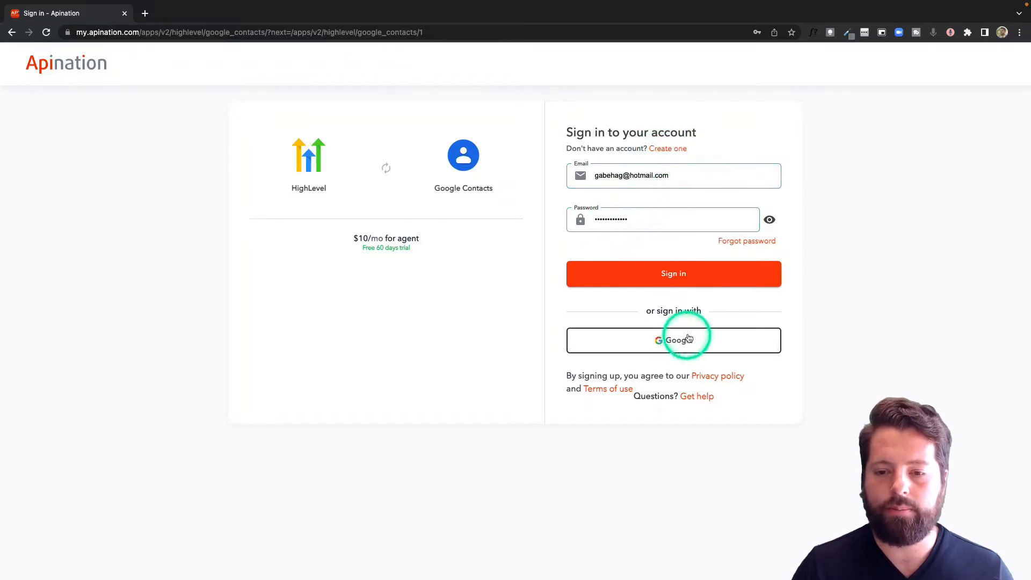
left_click(683, 342)
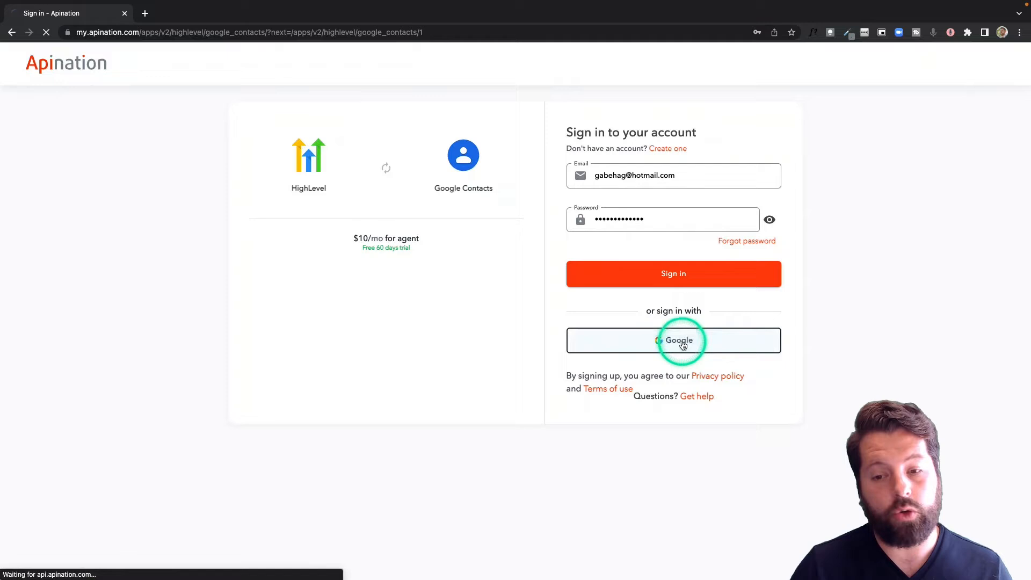
left_click(673, 340)
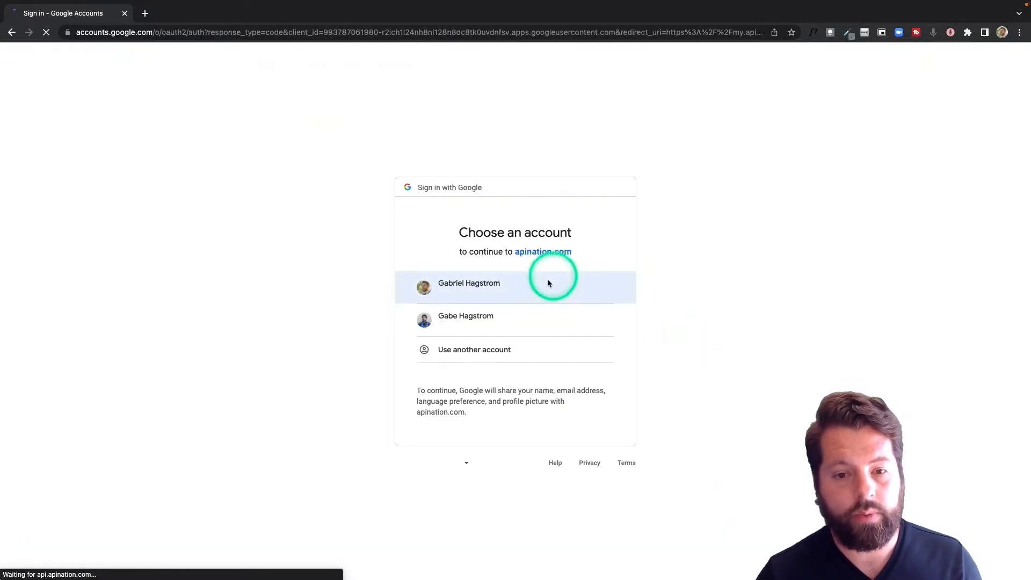
left_click(490, 285)
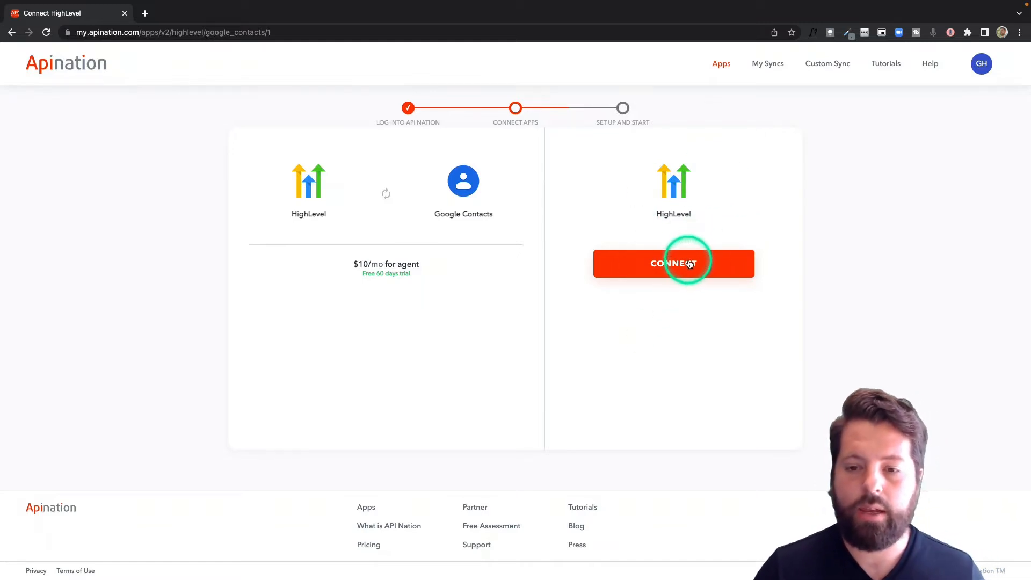
Step: Connect HighLevel by authorizing the API Nation - HighLevel account in Marketplace
left_click(674, 264)
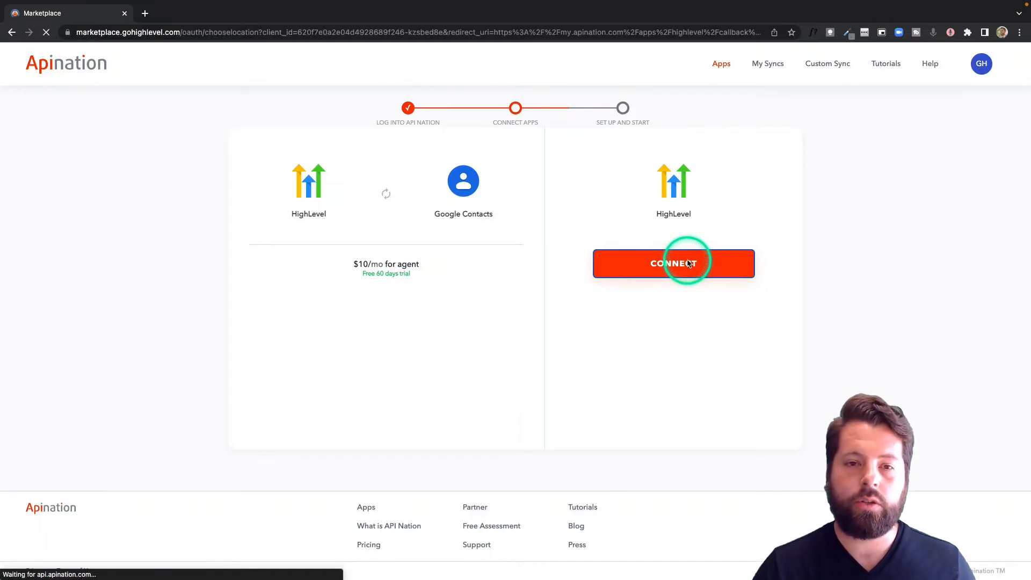
left_click(674, 264)
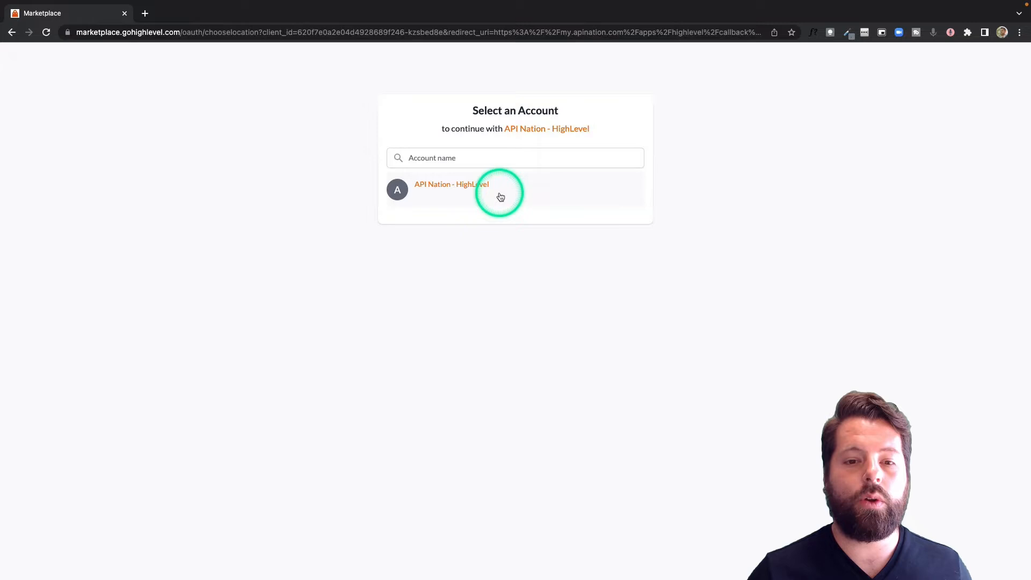
left_click(452, 190)
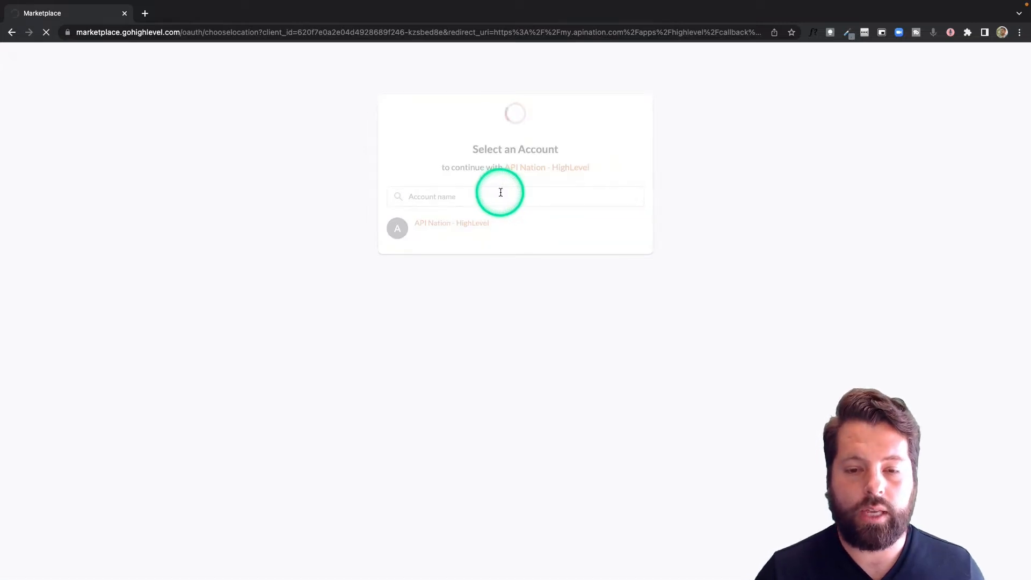
left_click(451, 223)
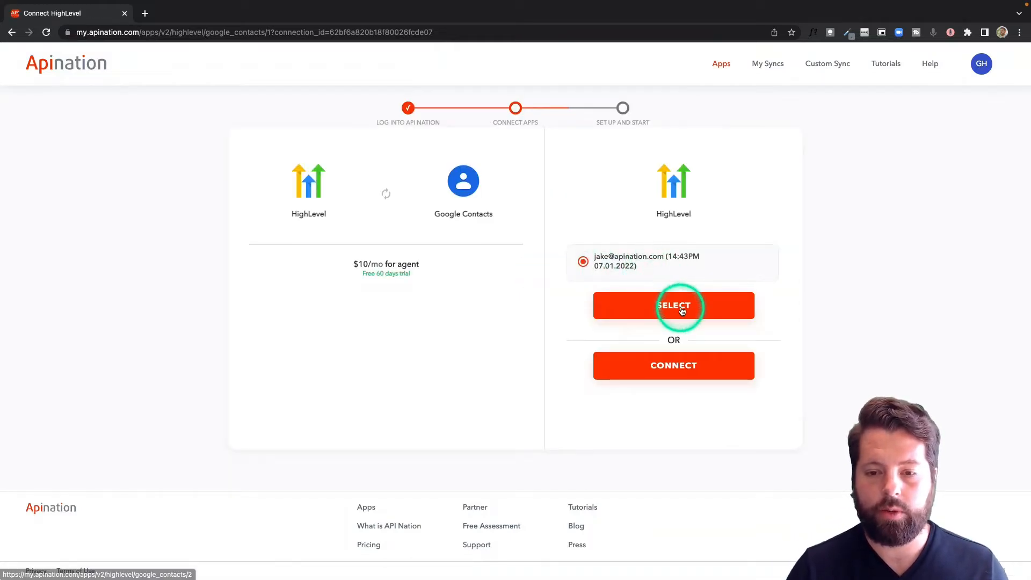
Step: Use the existing HighLevel connection, then connect and allow the Google Contacts account
left_click(674, 305)
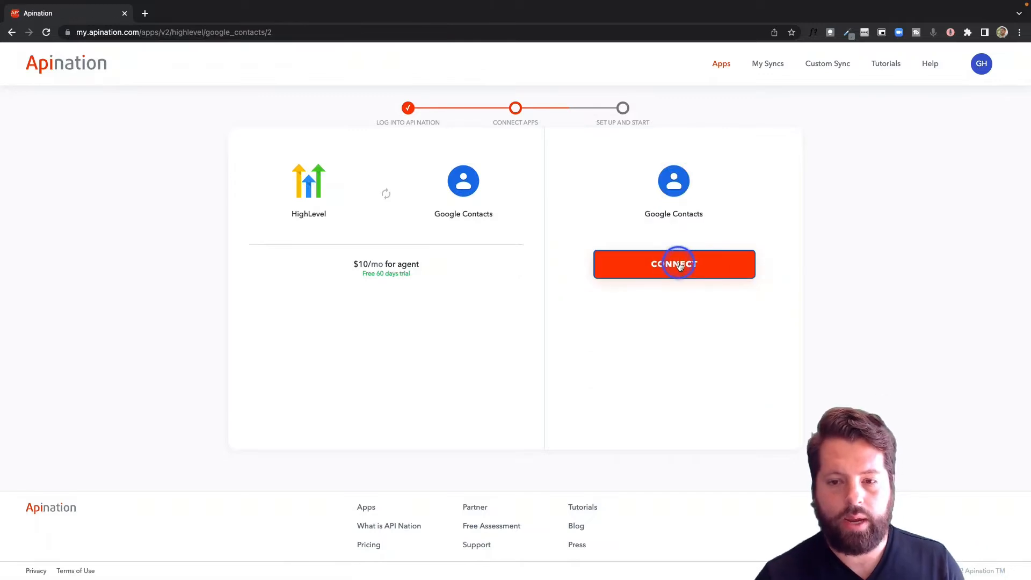
left_click(674, 264)
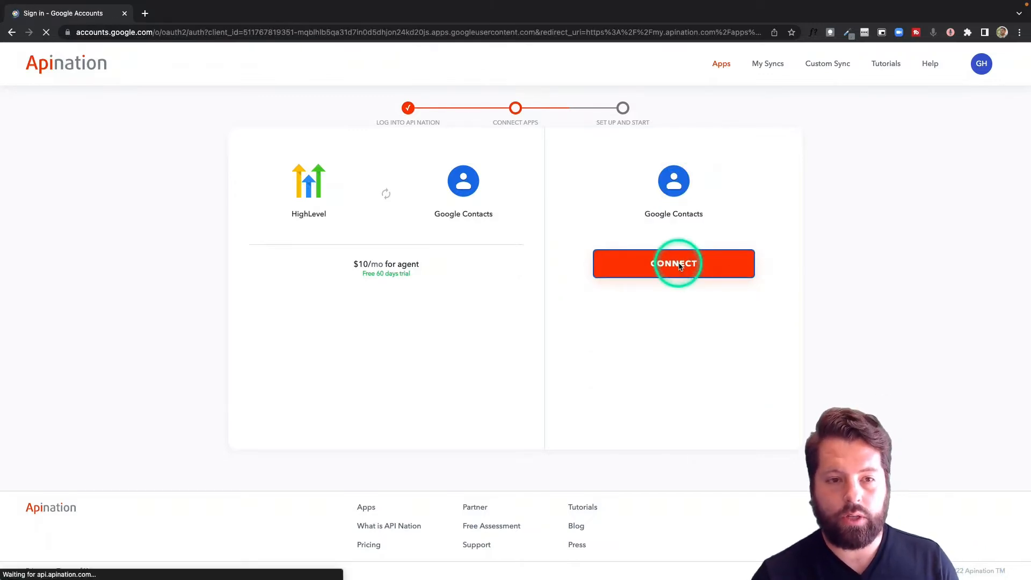
left_click(674, 263)
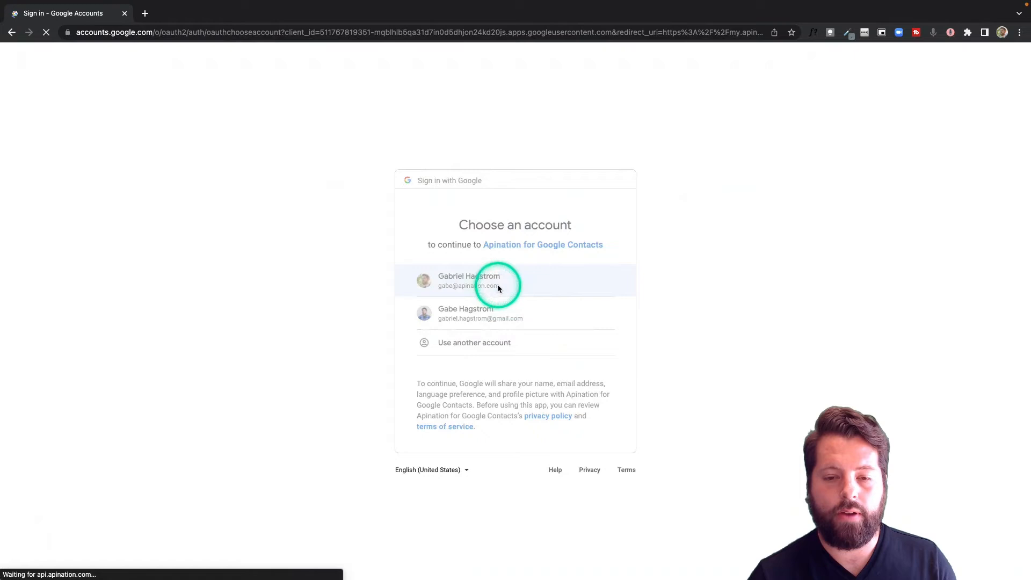
left_click(499, 281)
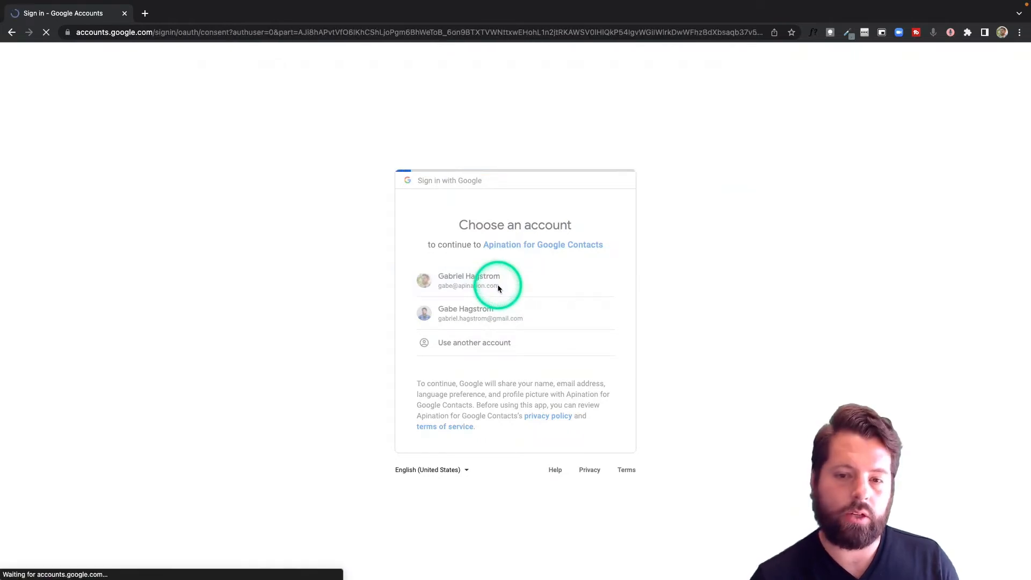
left_click(485, 281)
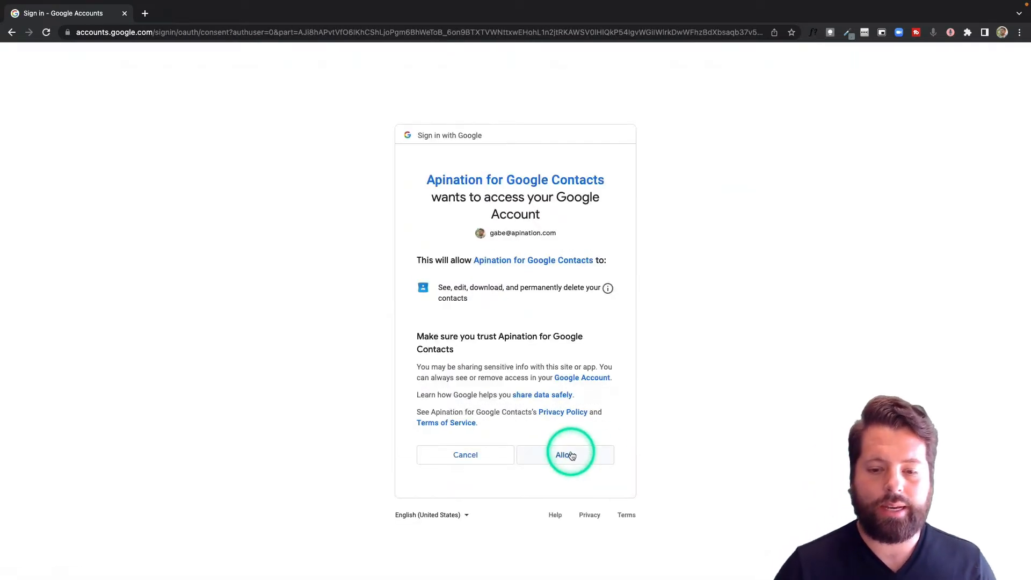
left_click(568, 455)
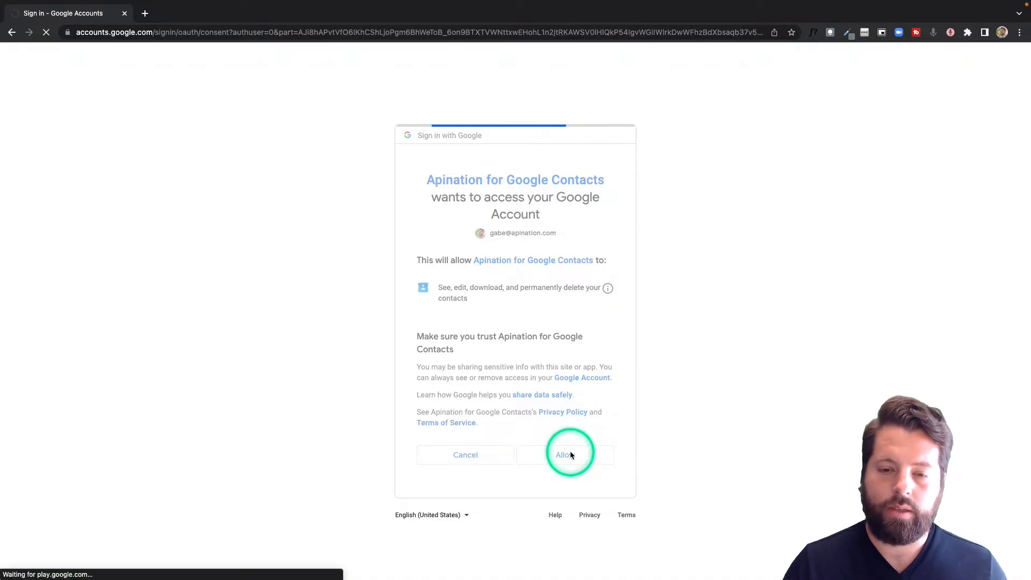
left_click(565, 454)
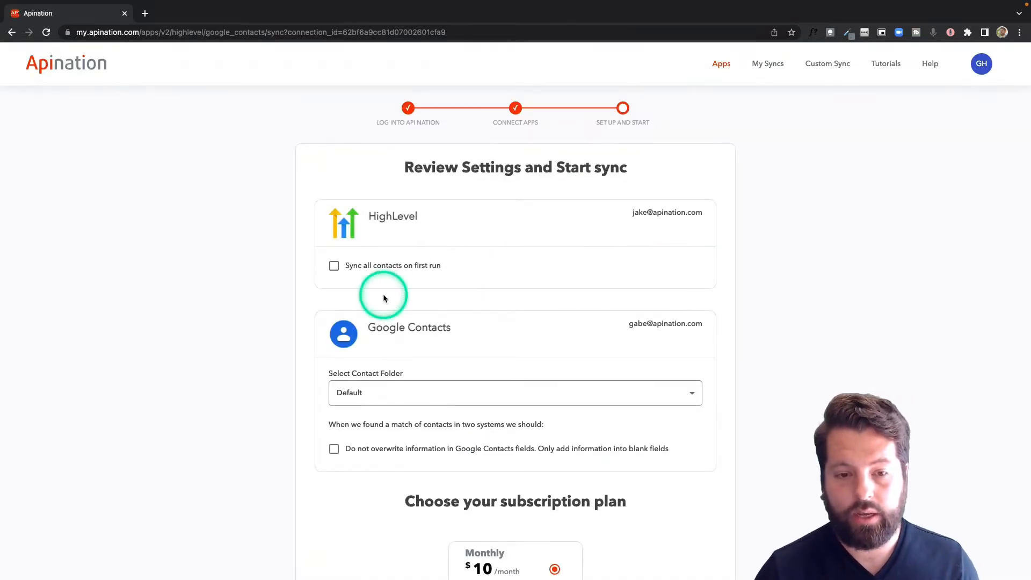
Step: Set the Review Settings contact folder to HighLevel
scroll("down", 3)
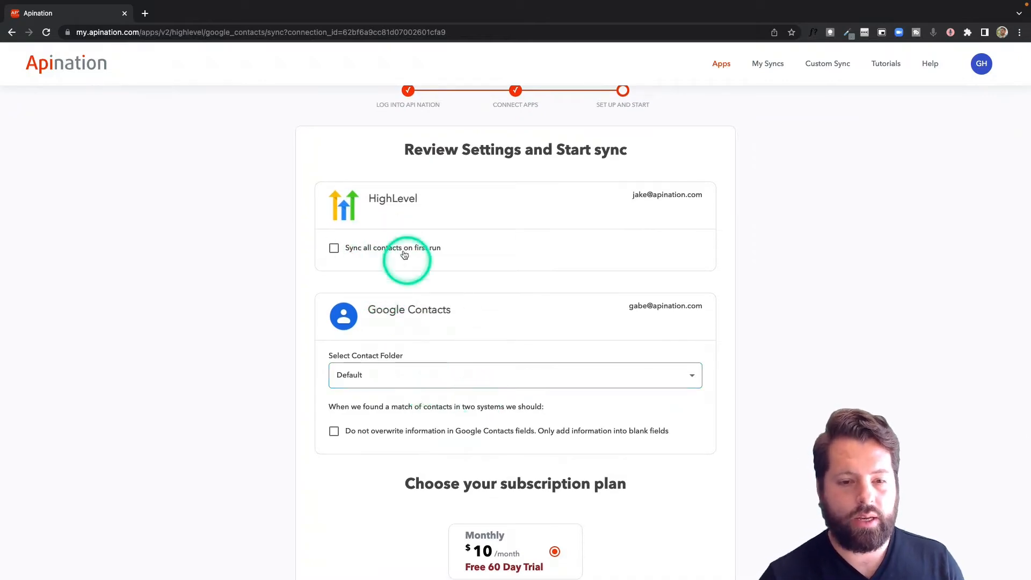
left_click(334, 248)
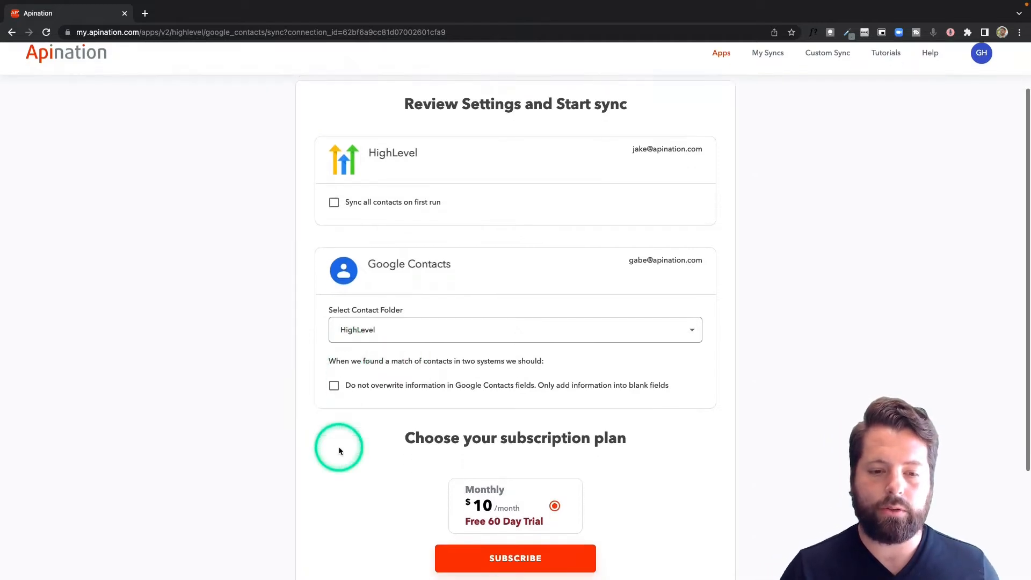
scroll("down", 3)
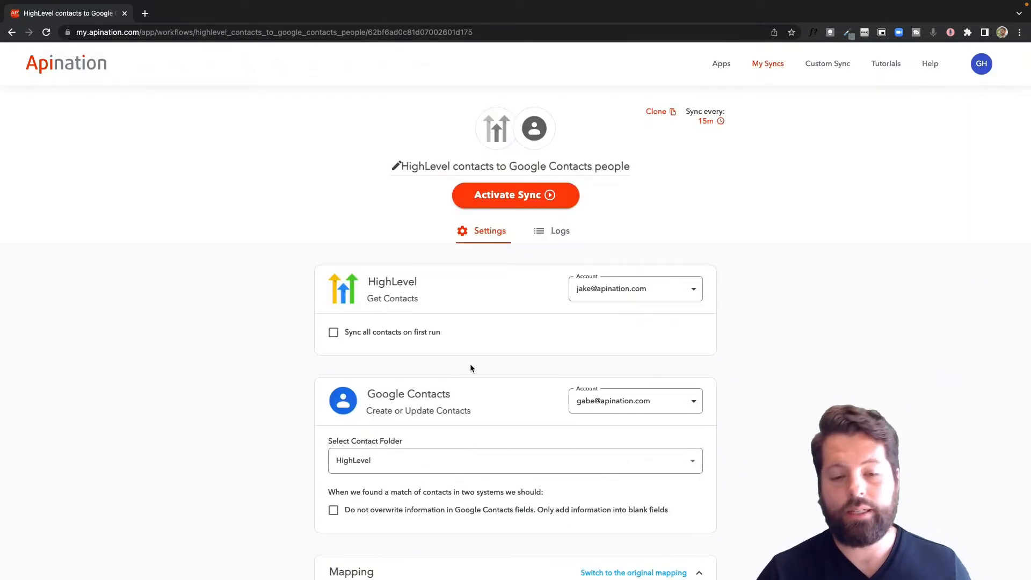
scroll("down", 3)
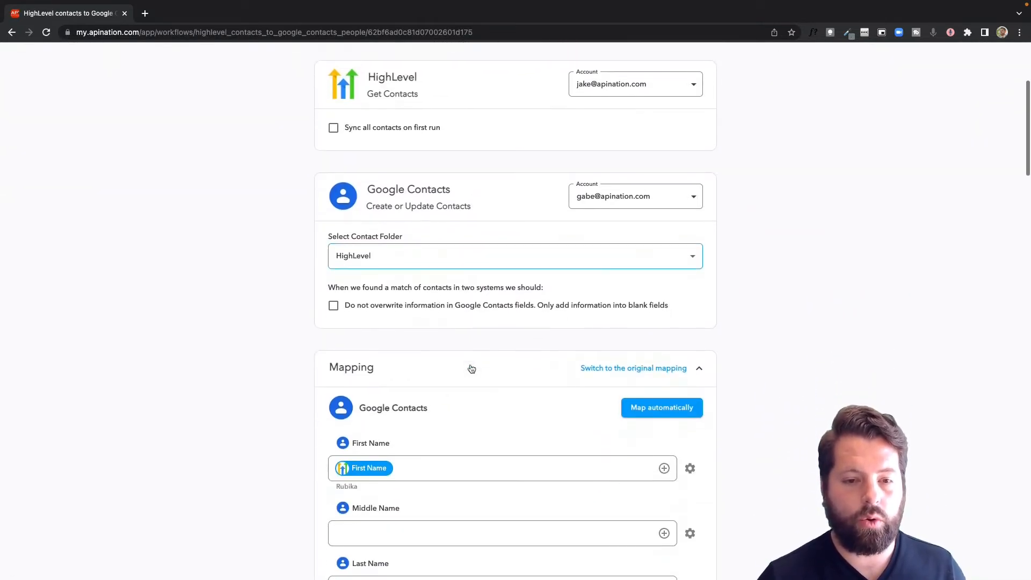
scroll("down", 3)
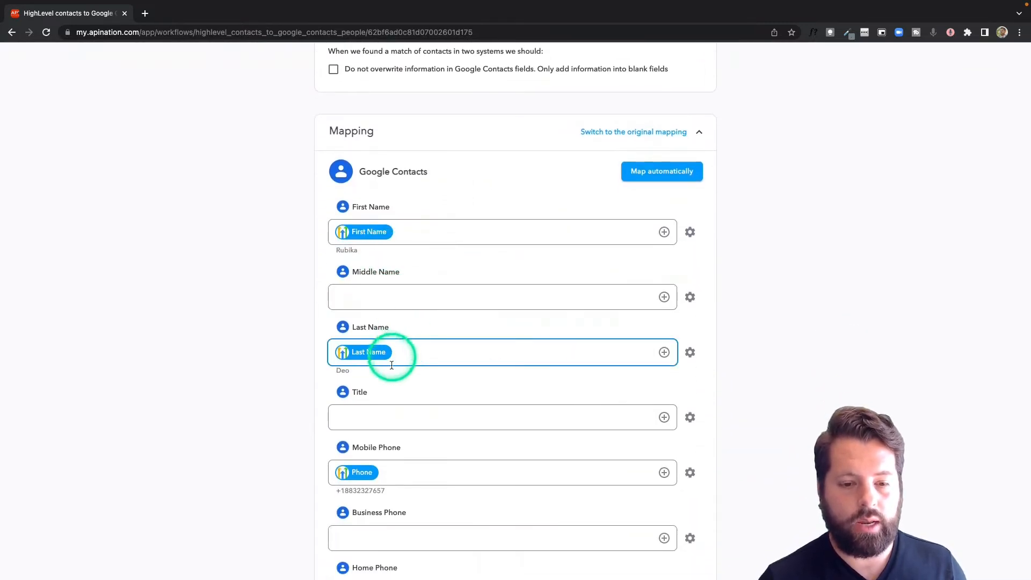
scroll("down", 3)
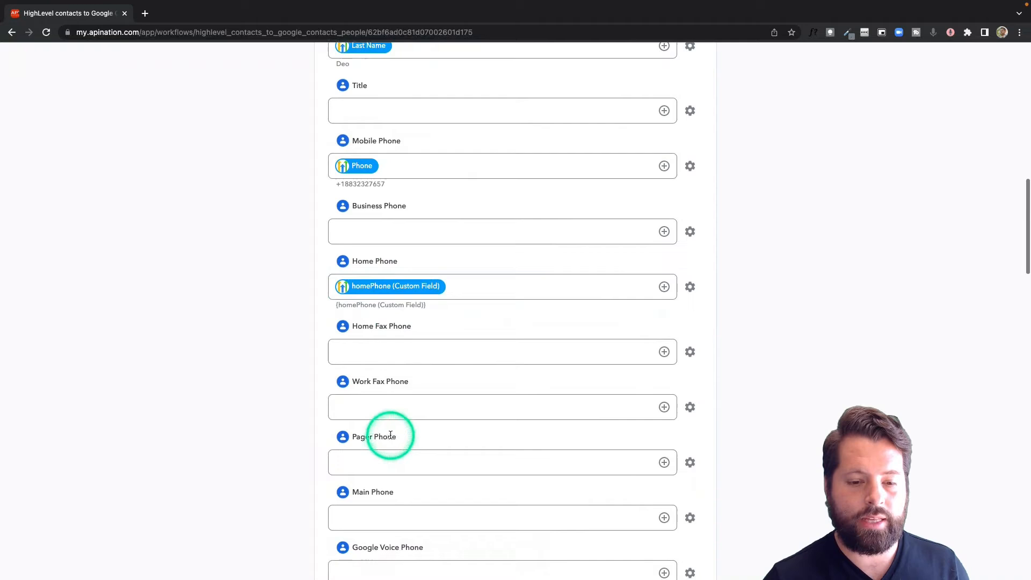
scroll("down", 3)
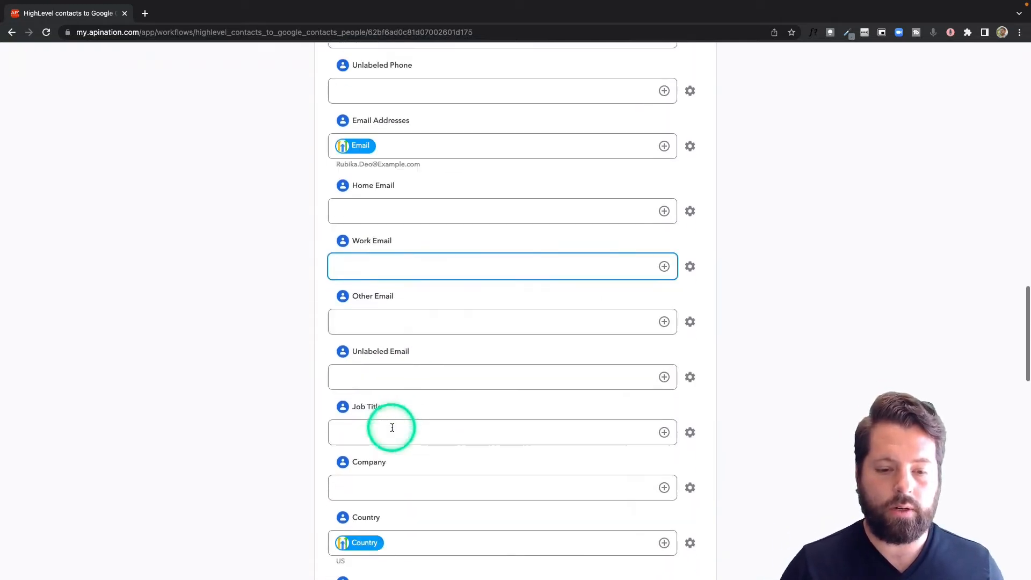
scroll("down", 3)
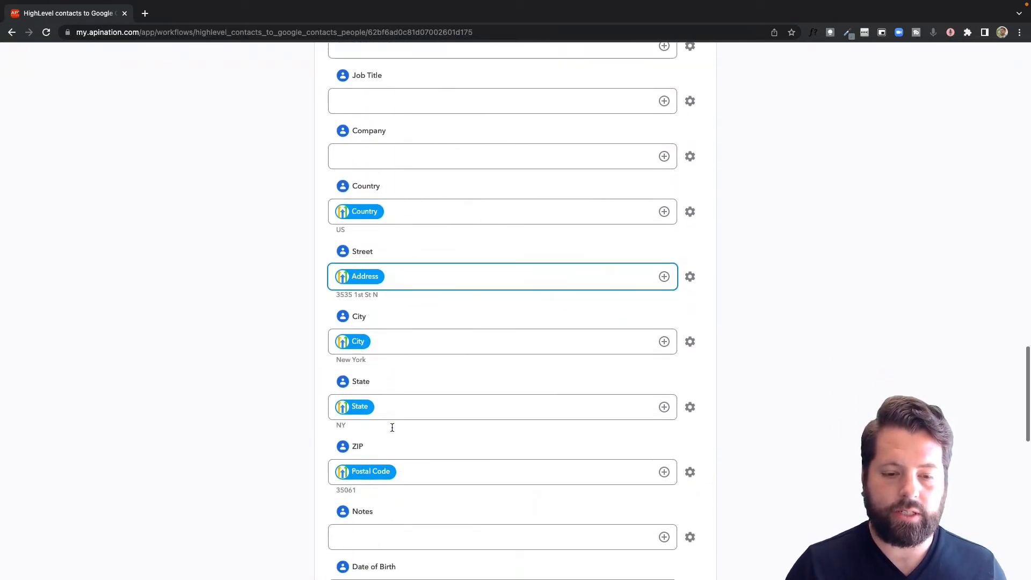
scroll("down", 3)
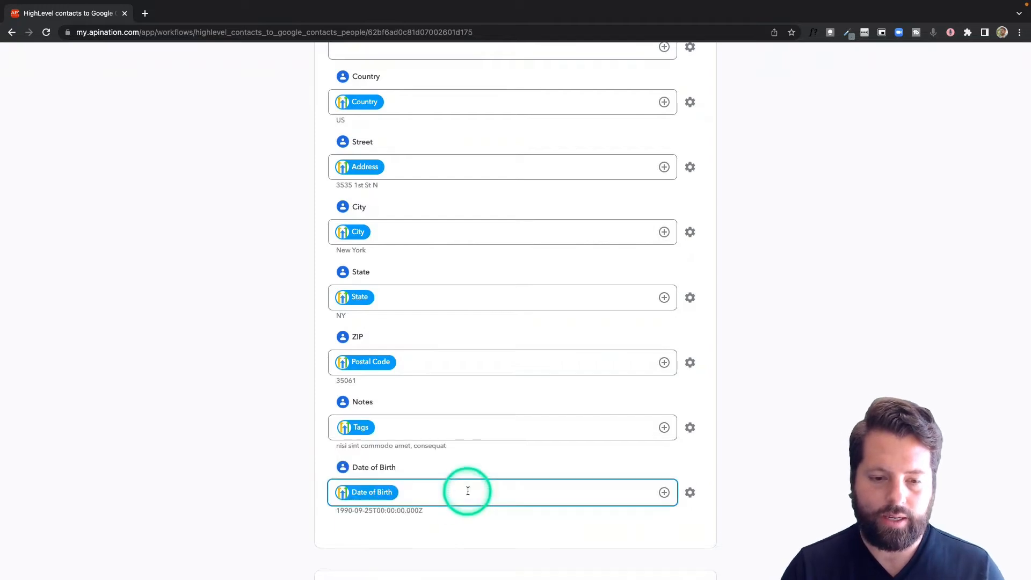
scroll("up", 3)
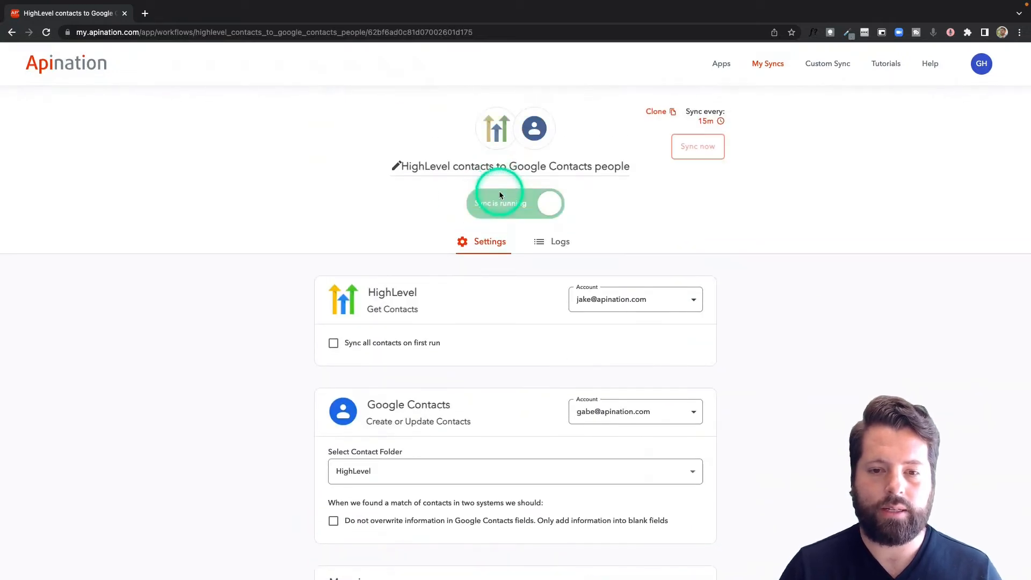
Step: Activate the HighLevel contacts to Google Contacts people sync, opening its Logs tab
left_click(561, 242)
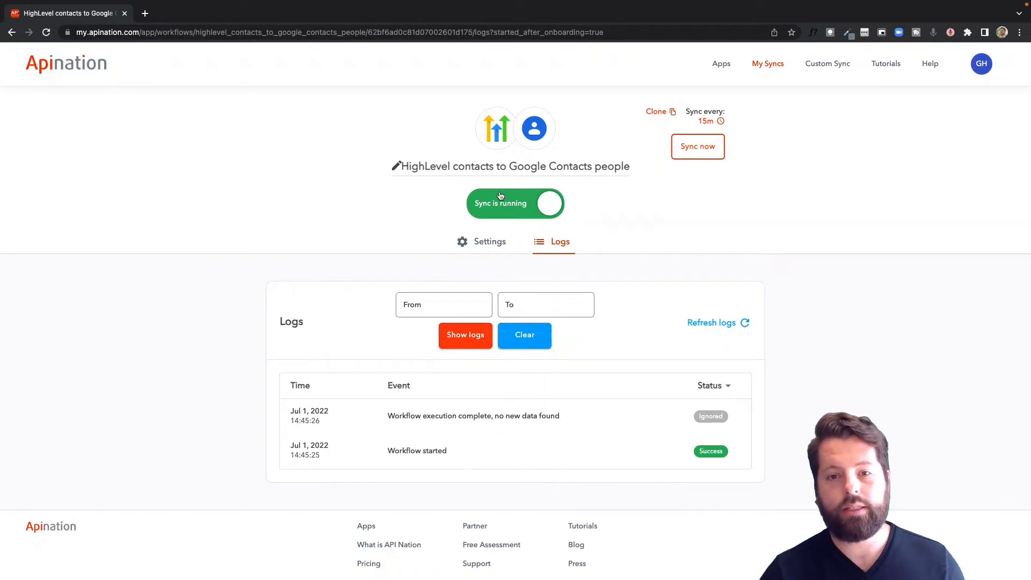
mouse_move(539, 131)
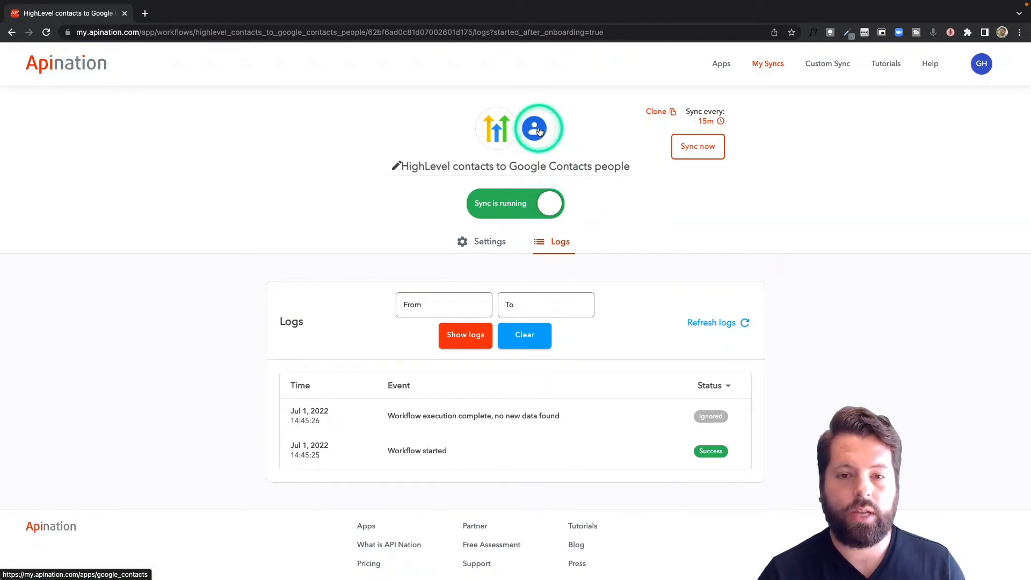
Step: Activate Google Contacts contacts to HighLevel contacts and select the existing Google account
left_click(503, 128)
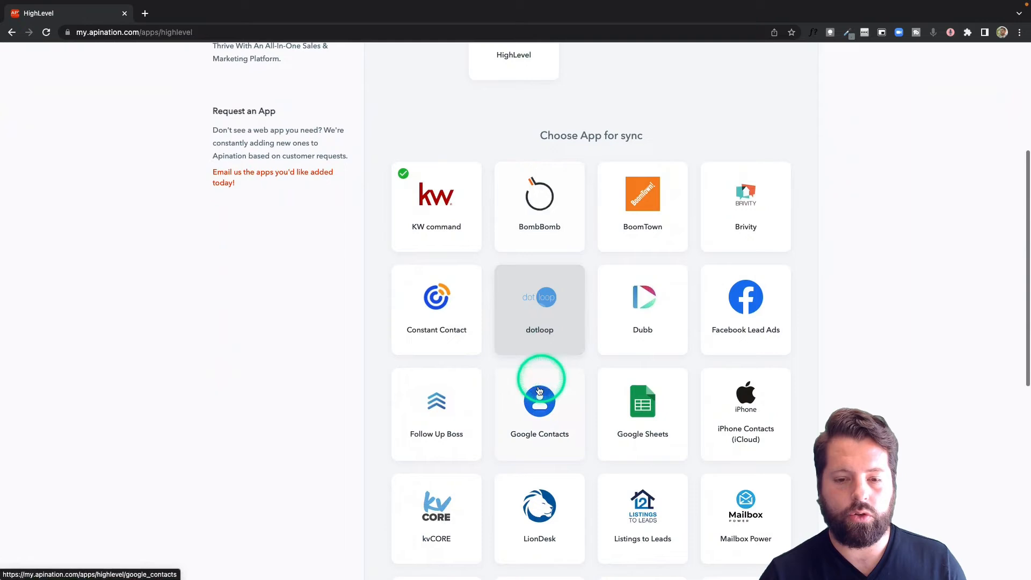
left_click(539, 401)
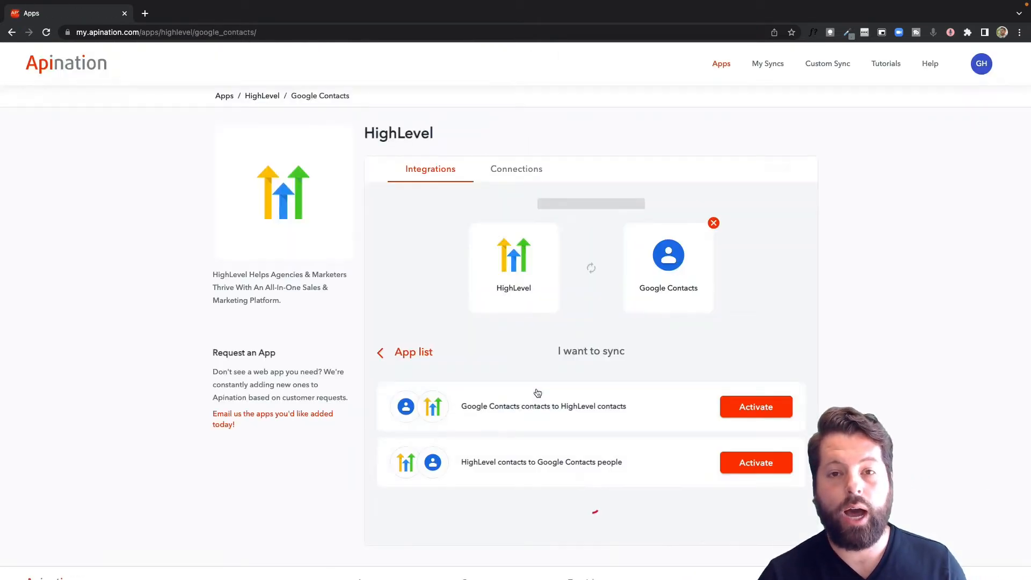
left_click(756, 420)
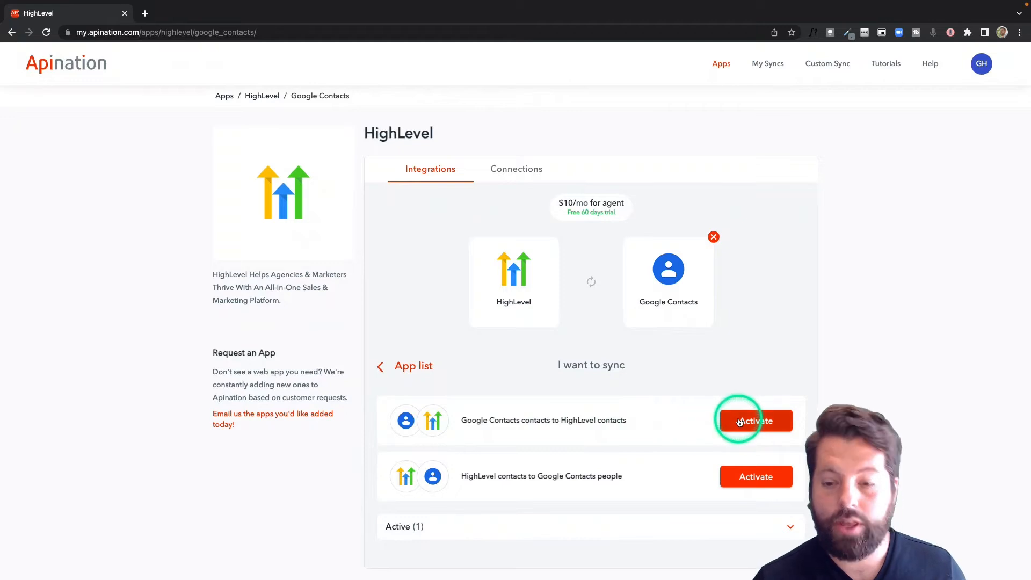
left_click(756, 421)
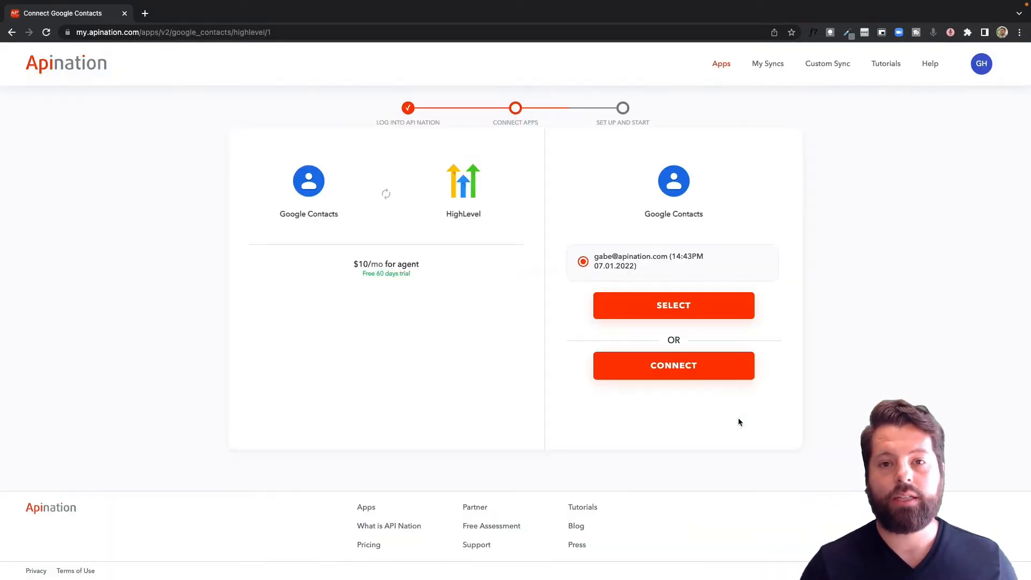
left_click(689, 308)
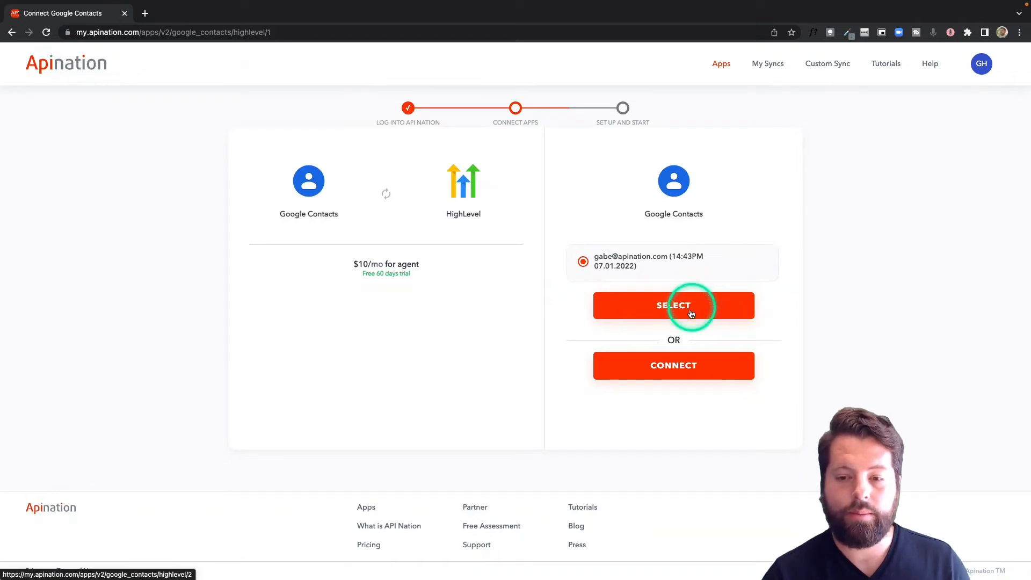
left_click(690, 306)
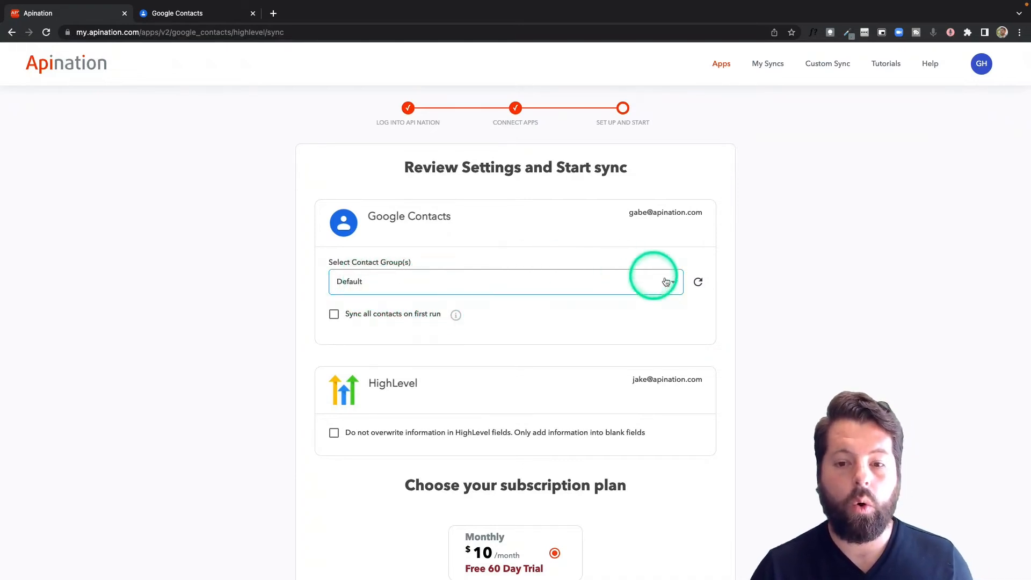
Step: Choose the HighLevel contact group and subscribe to the Monthly plan
left_click(667, 282)
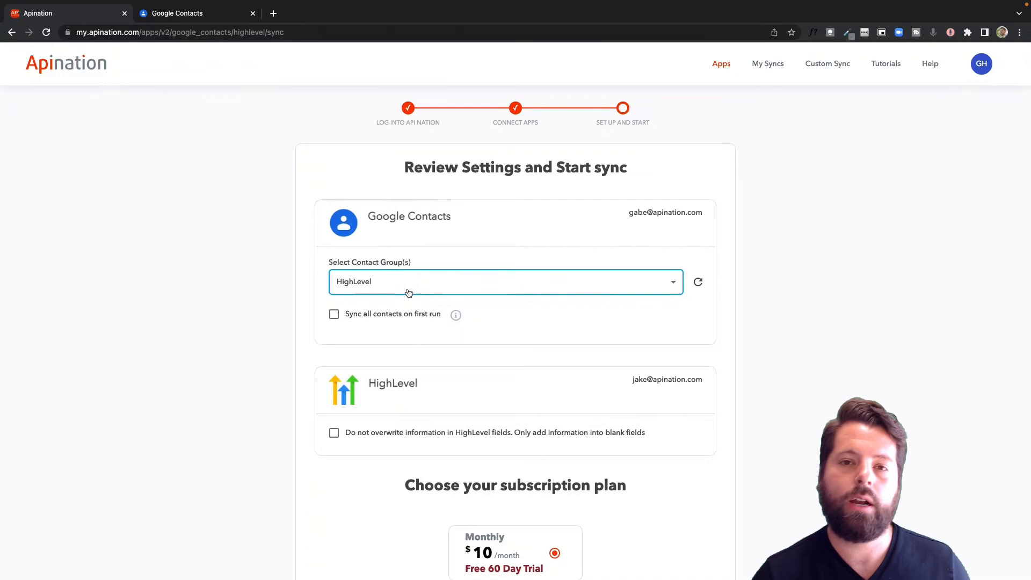
left_click(410, 283)
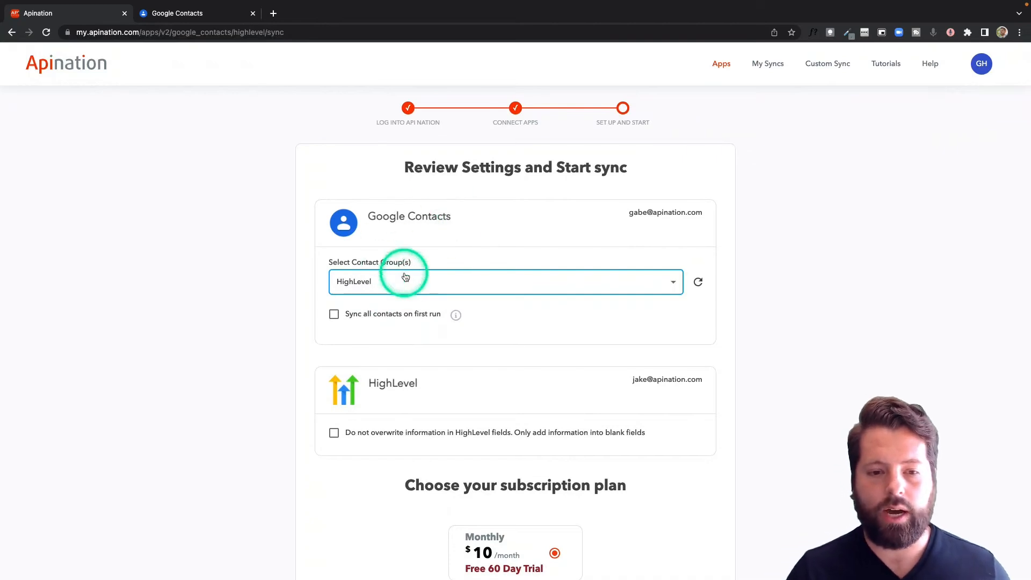
scroll("down", 3)
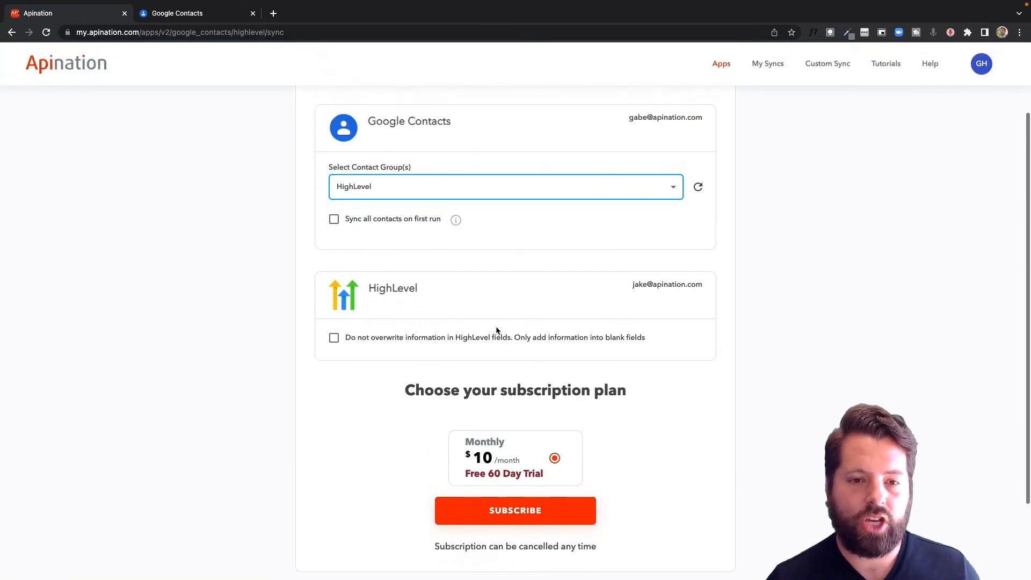
left_click(515, 510)
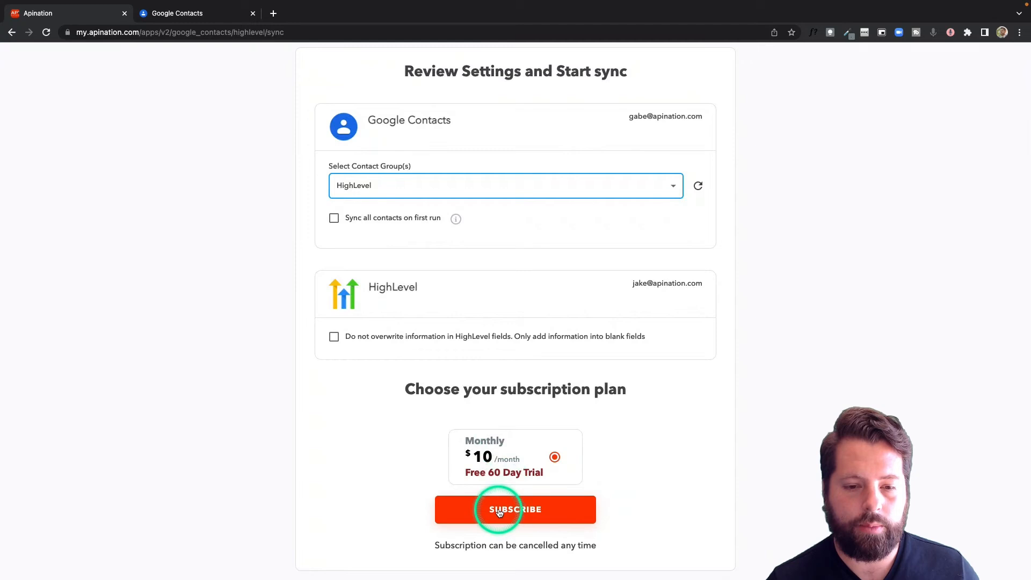
left_click(516, 509)
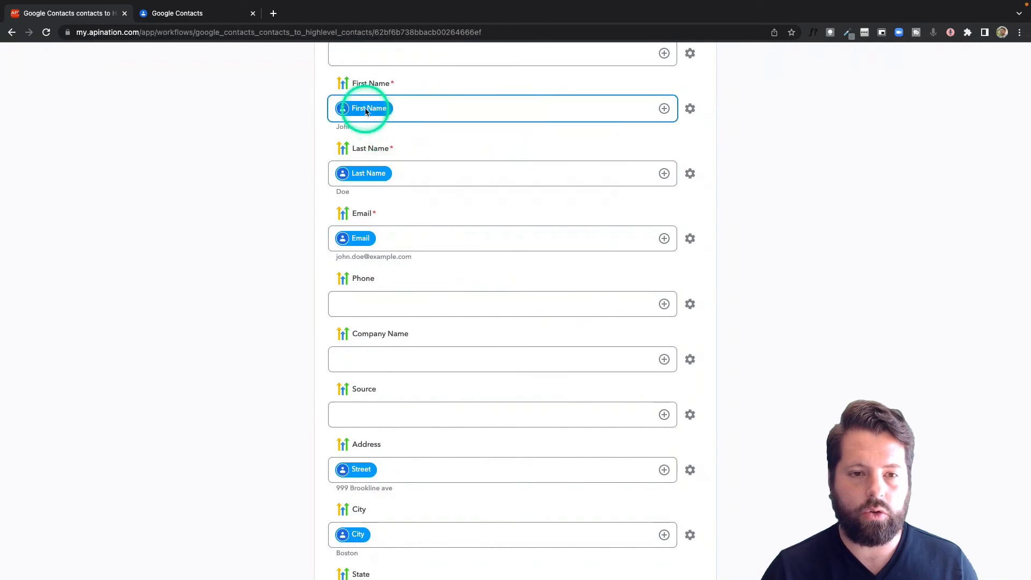
Step: Map the HighLevel Phone field to Google Contacts Mobile Phone
left_click(433, 469)
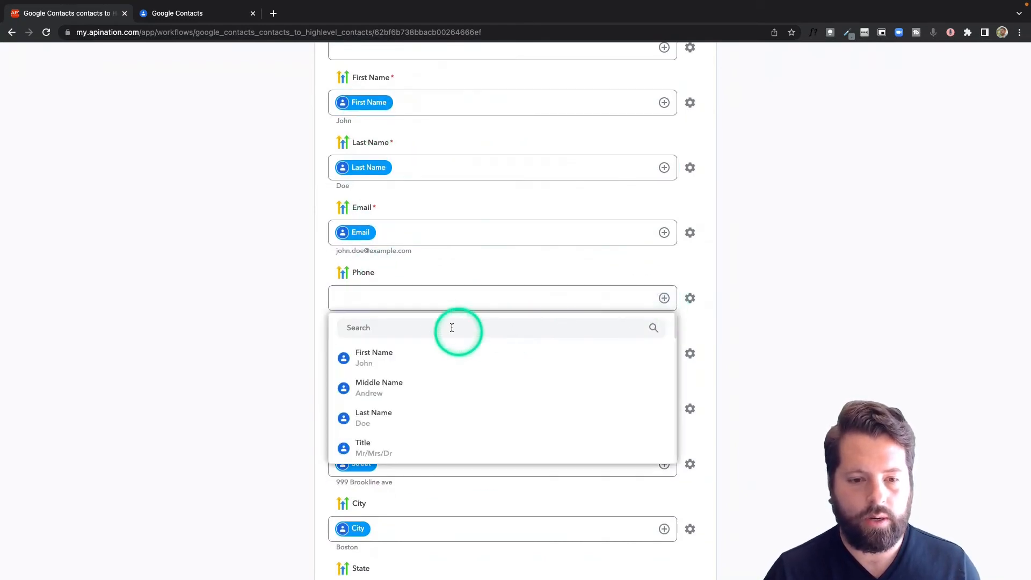
type("ph")
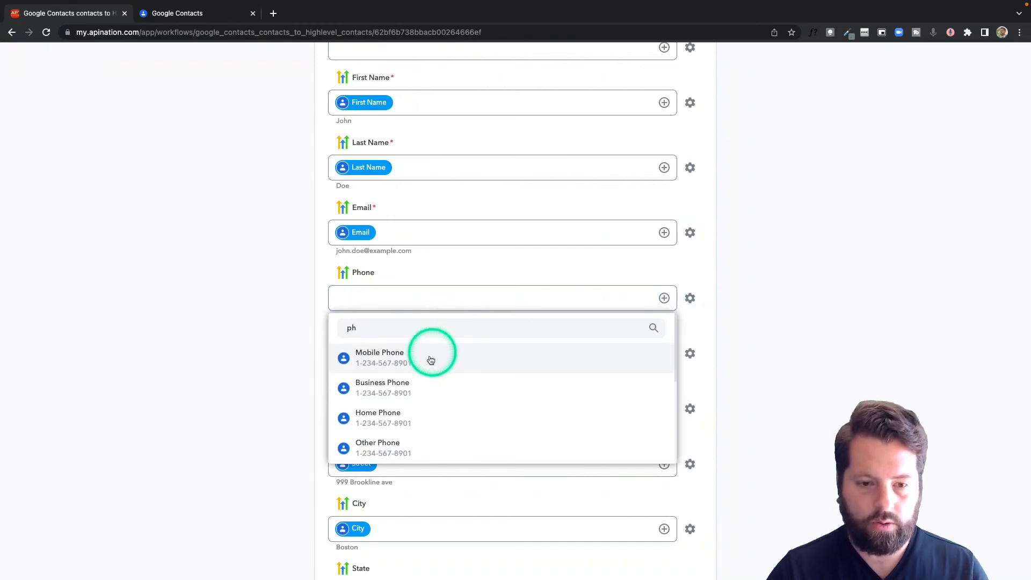
left_click(379, 358)
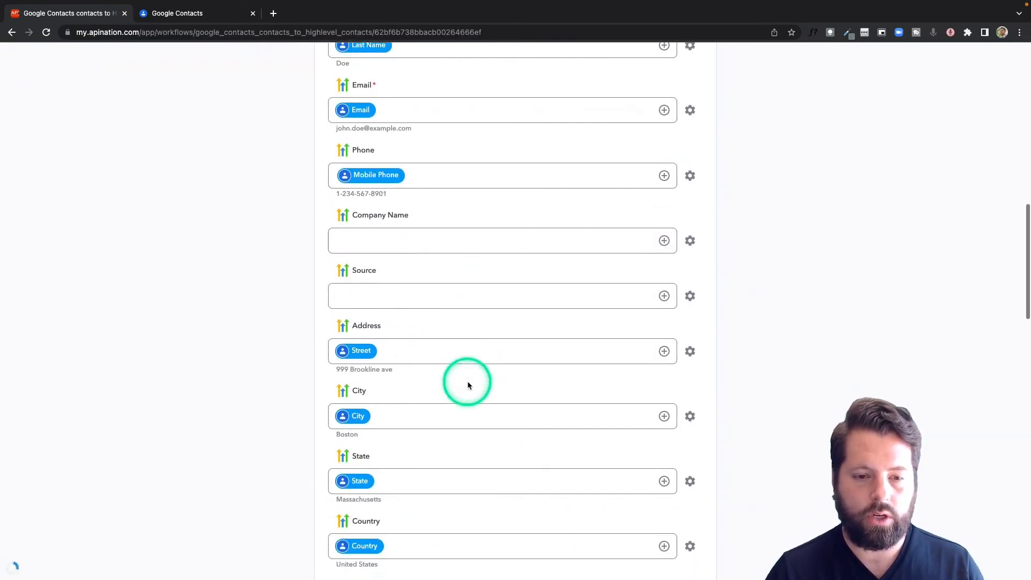
Step: Activate the Google Contacts to HighLevel sync, showing its logs
scroll("down", 3)
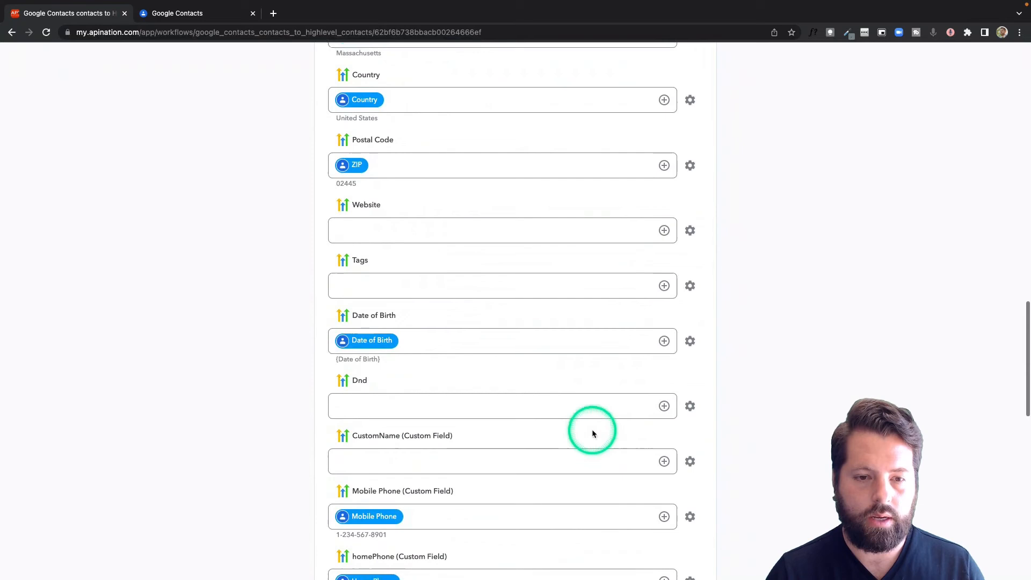
scroll("down", 3)
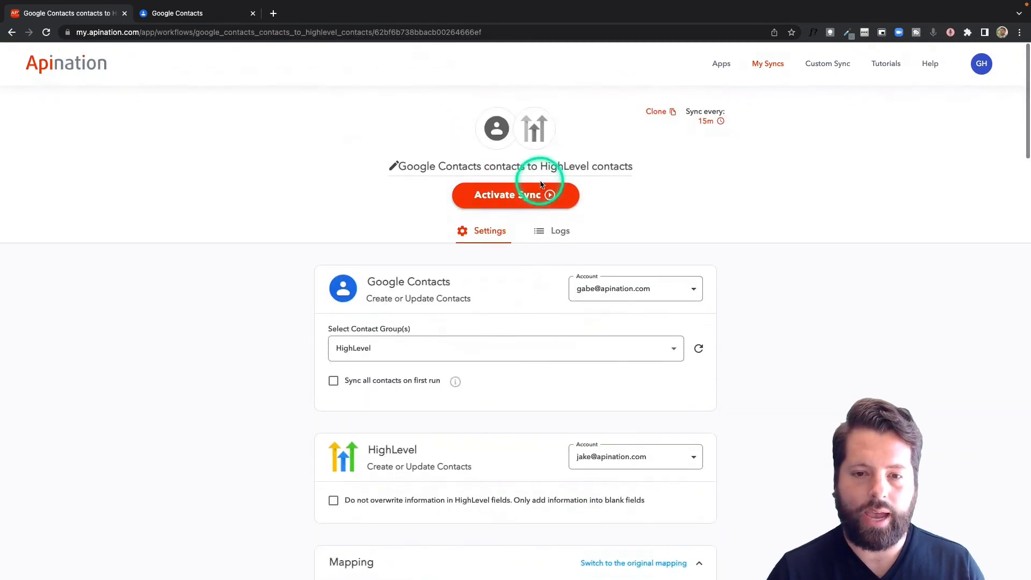
left_click(516, 194)
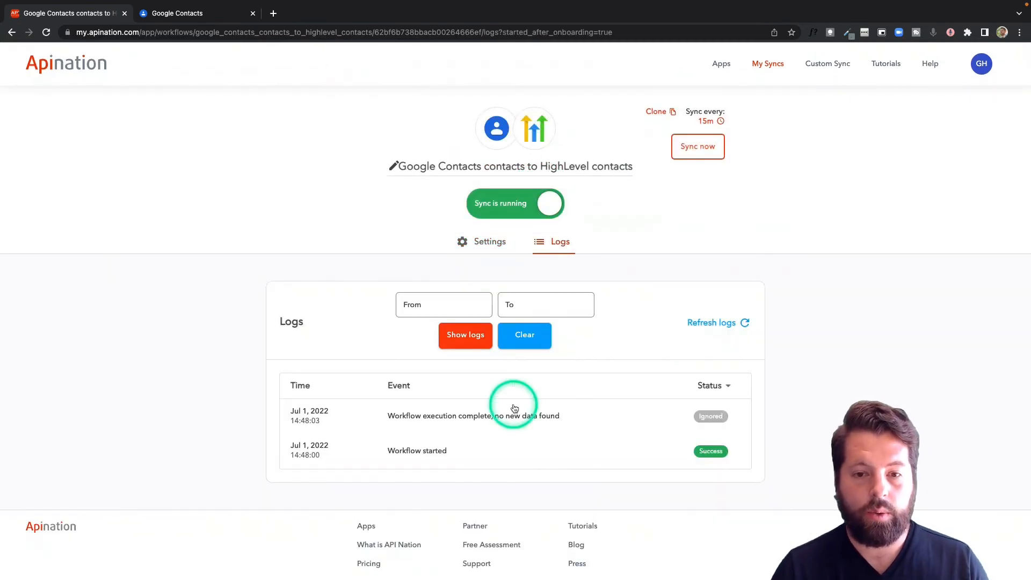